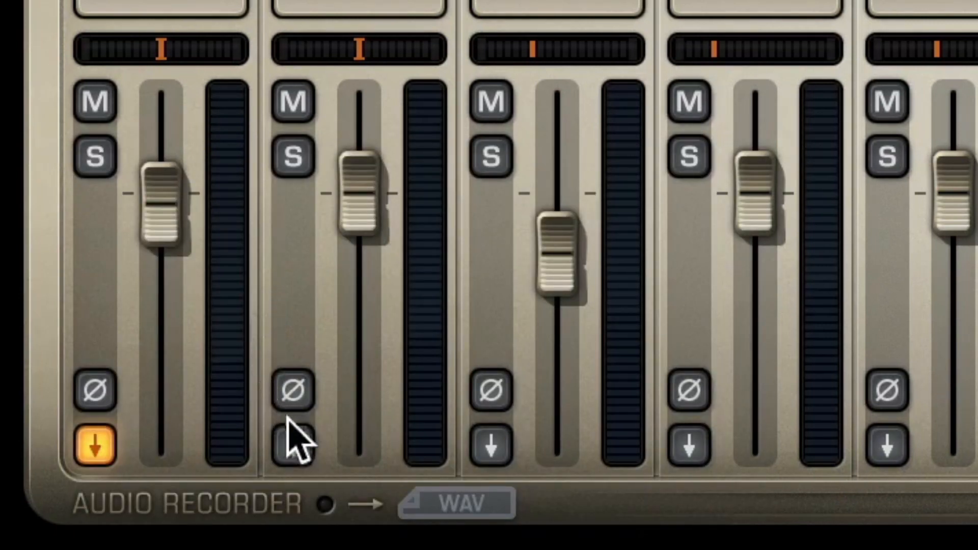
- Route the second drum channel in the Addictive Drums 2 mixer to its own output
left_click(287, 444)
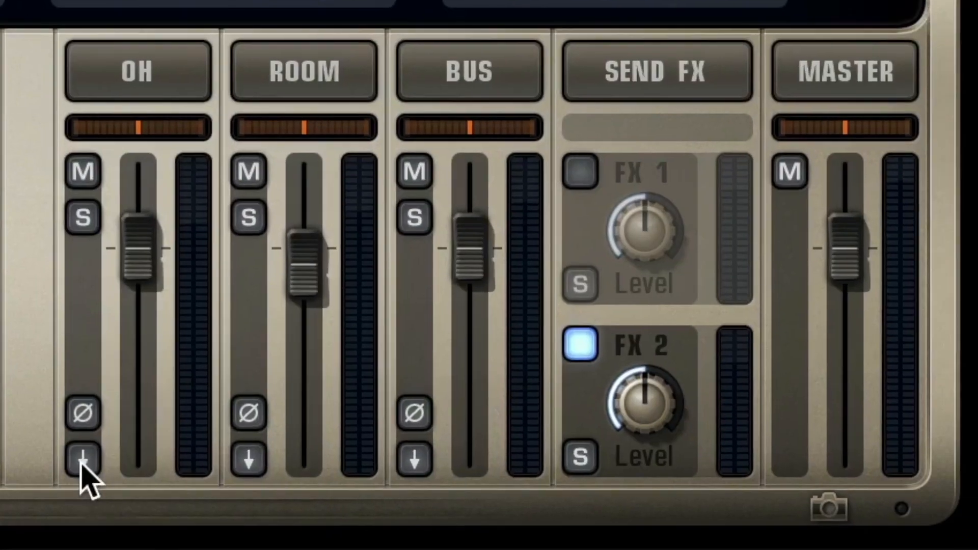
- Give the OH channel a separate output and set RC-20 Retro Color's magnitude to 100%
left_click(82, 459)
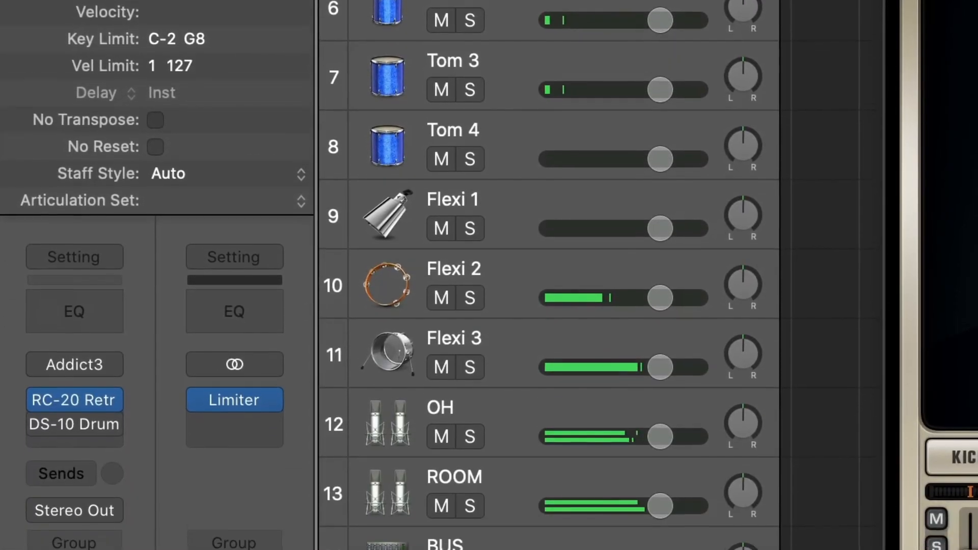
scroll("down", 3)
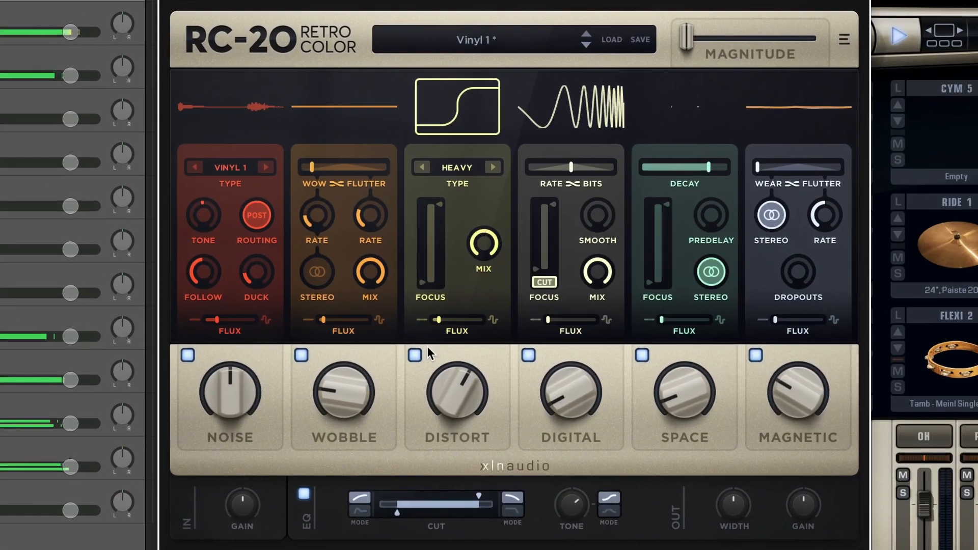
left_click_drag(685, 38, 756, 39)
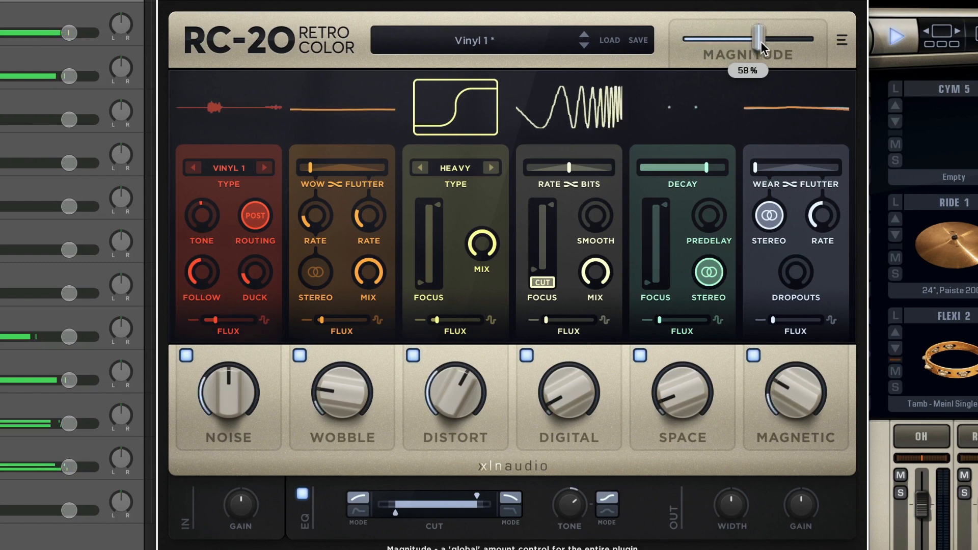
left_click_drag(756, 37, 810, 37)
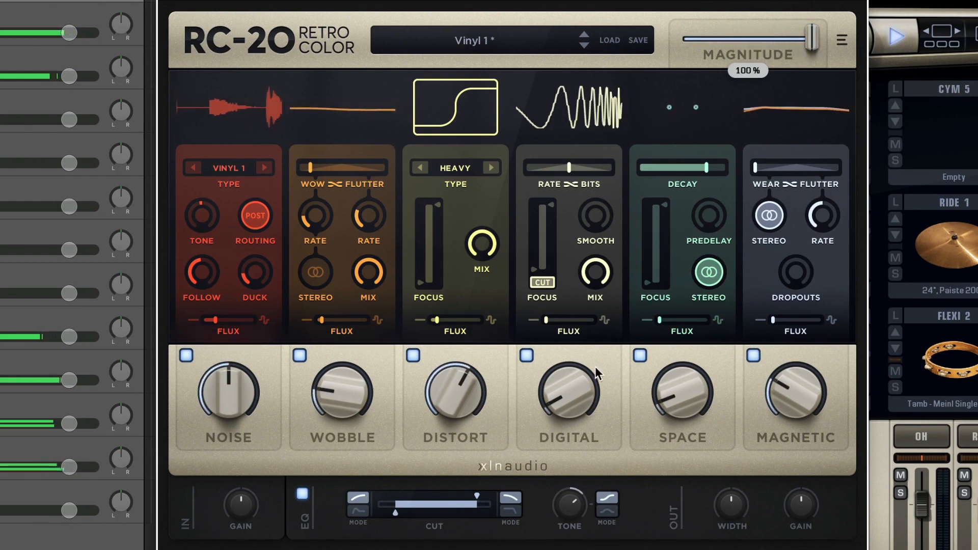